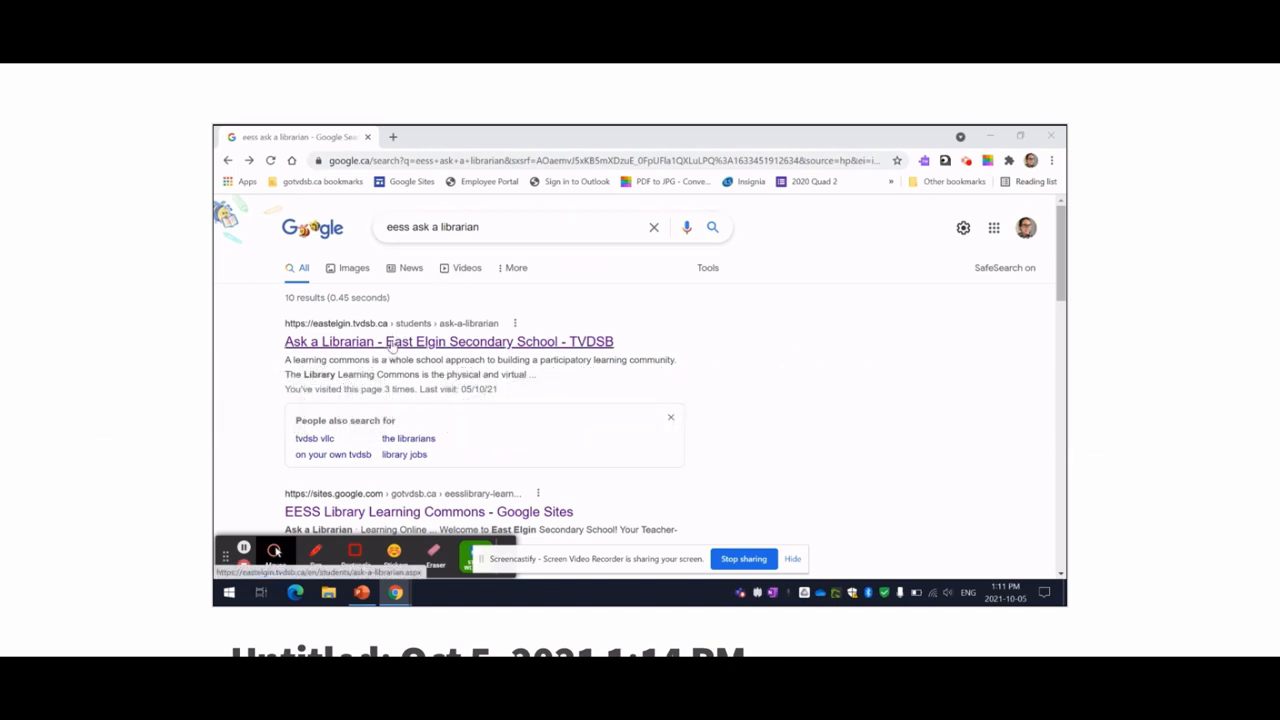
- Open the East Elgin Ask a Librarian page, then the Library Learning Commons Google Site
click(447, 341)
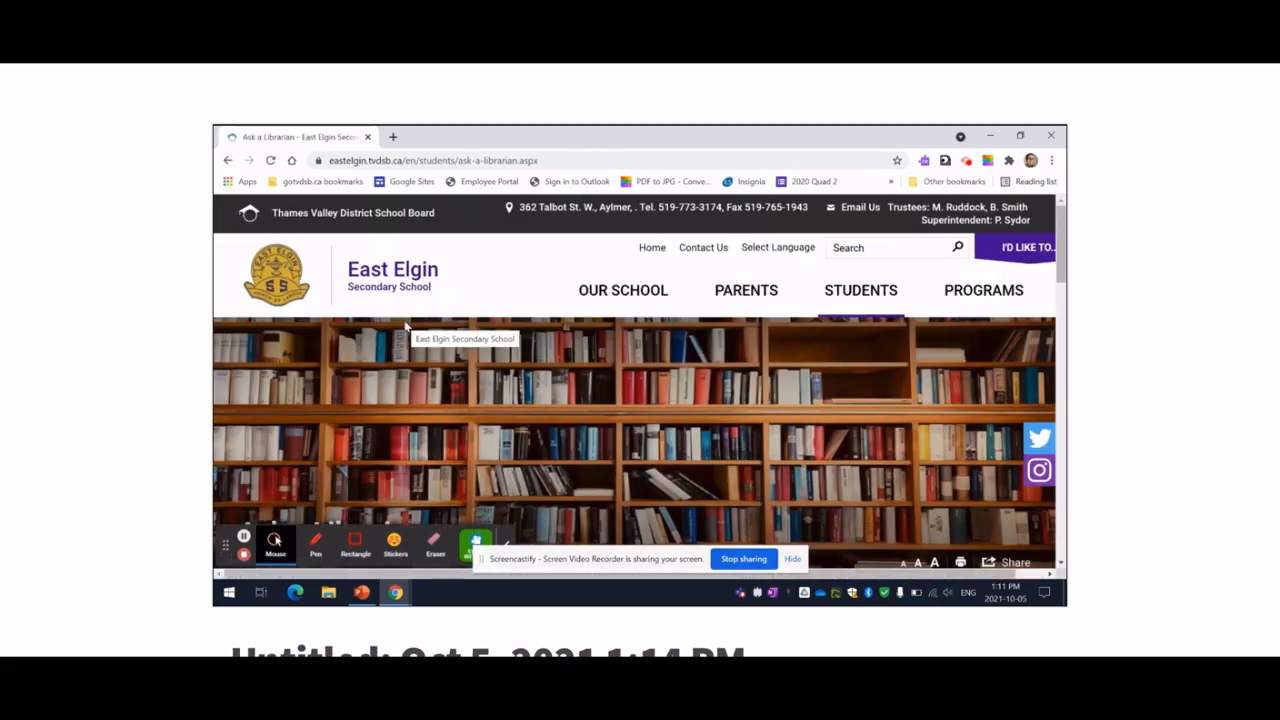
click(860, 290)
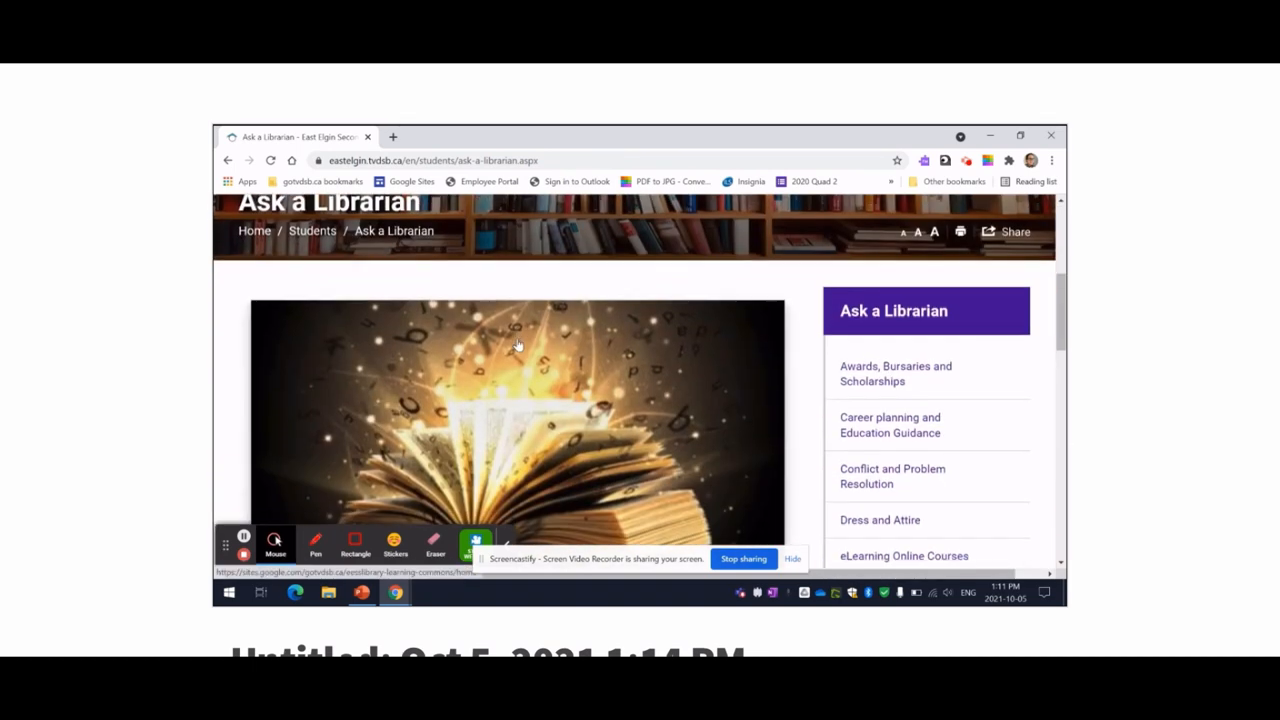
click(518, 343)
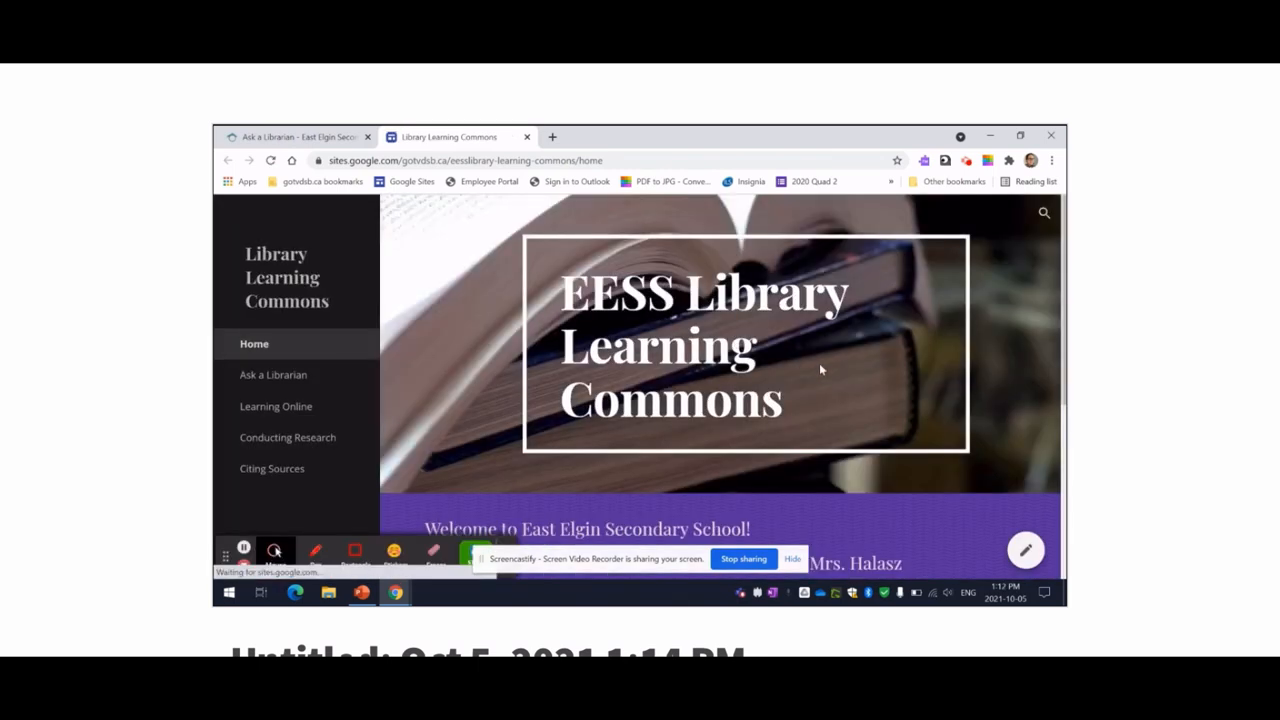
- Scroll the Library Learning Commons home page down to the 'Find a Book' catalogue link
scroll(down, 3)
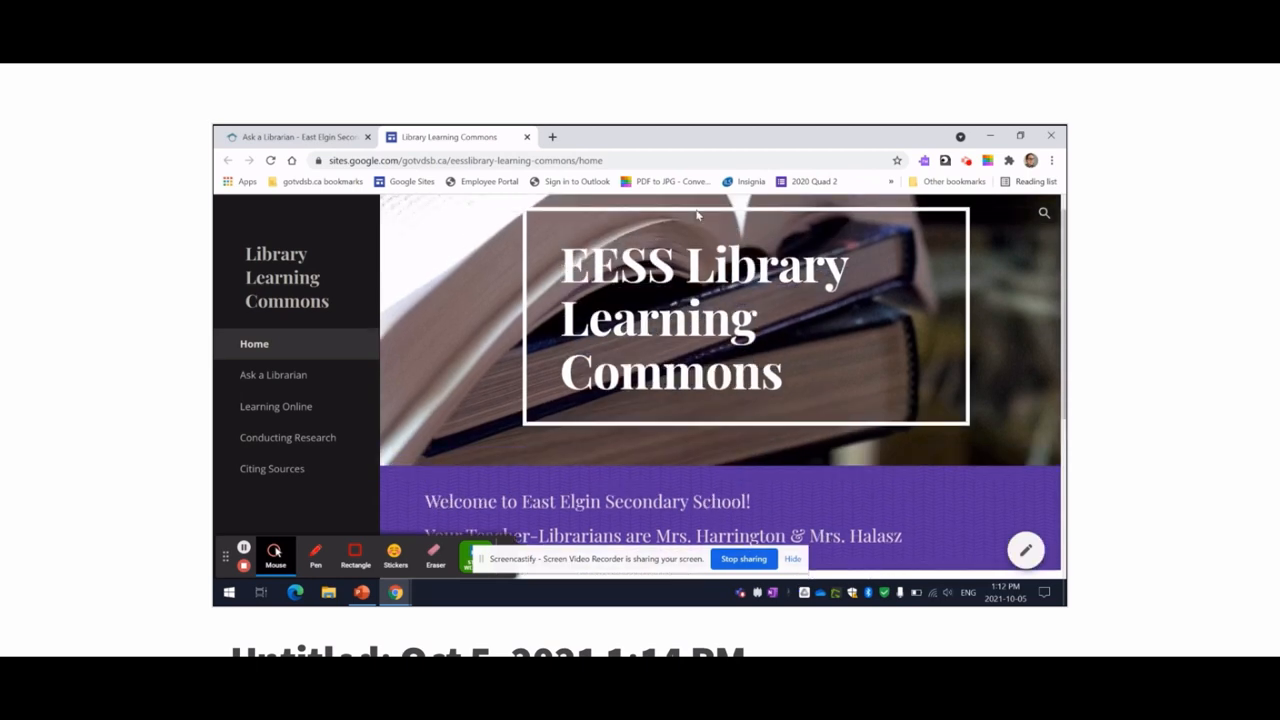
scroll(down, 3)
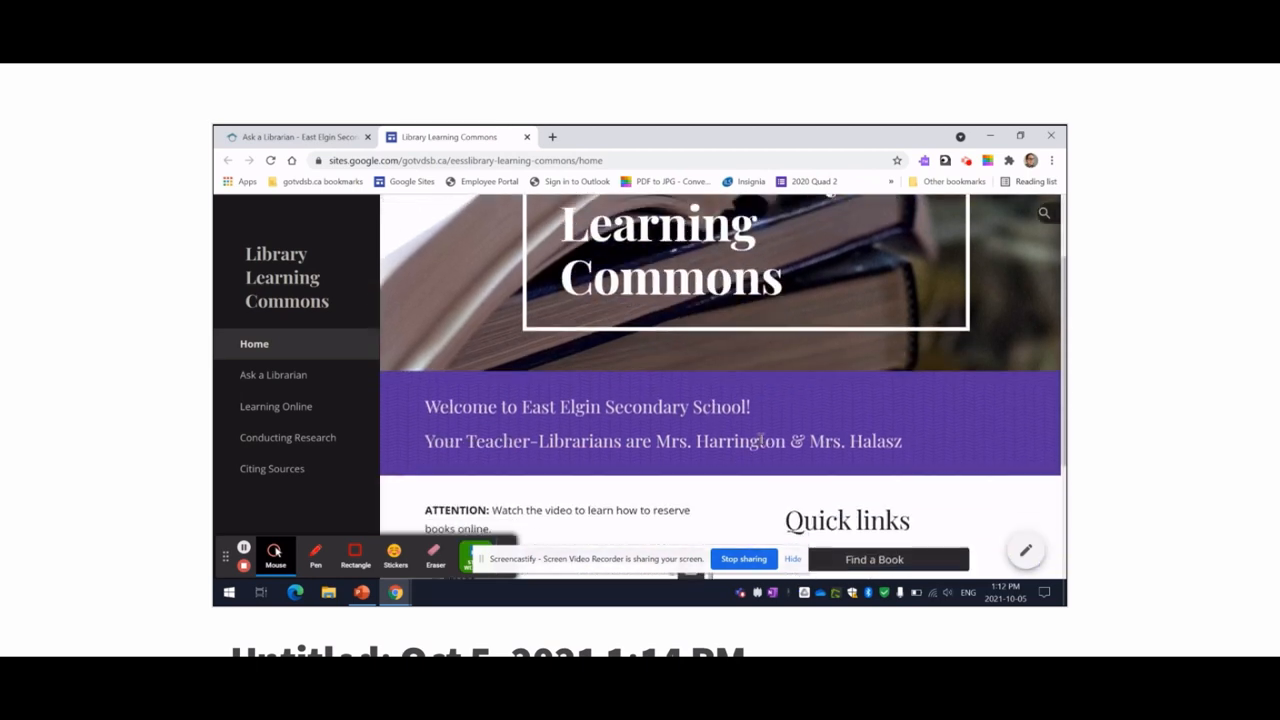
scroll(down, 3)
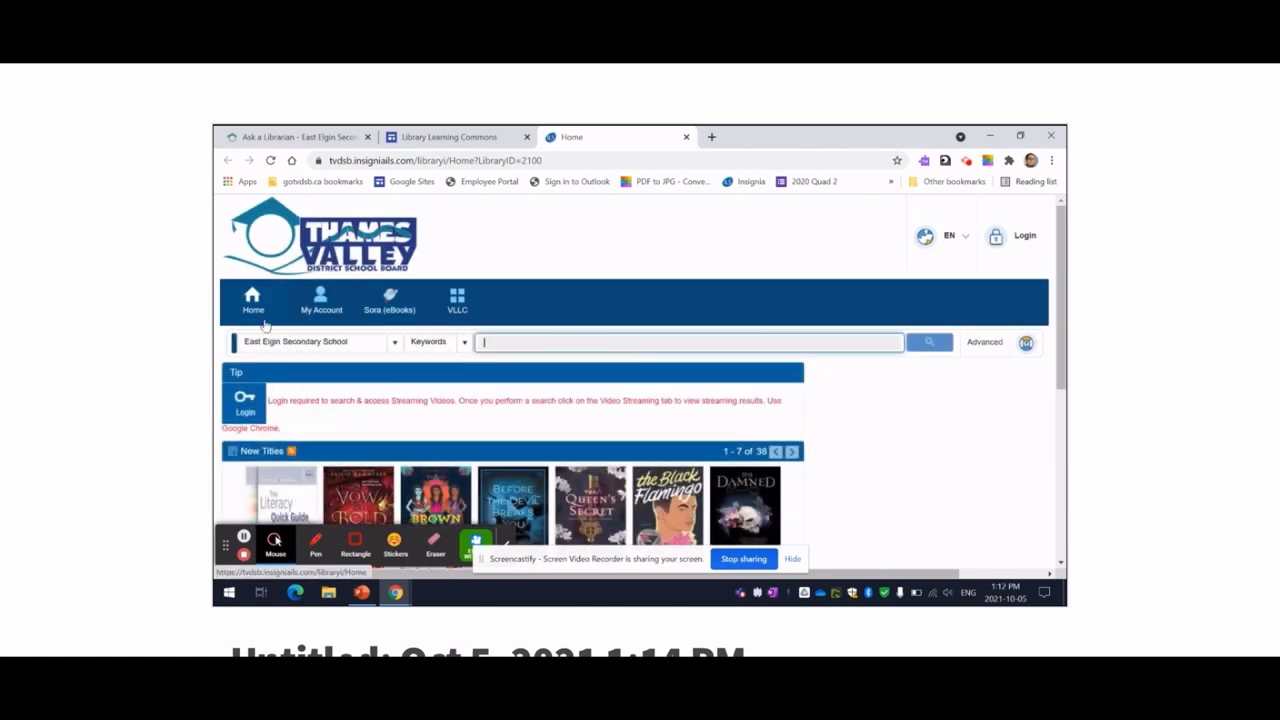
- Log in to the Thames Valley catalogue using 'Sign in using Microsoft SSO'
click(321, 300)
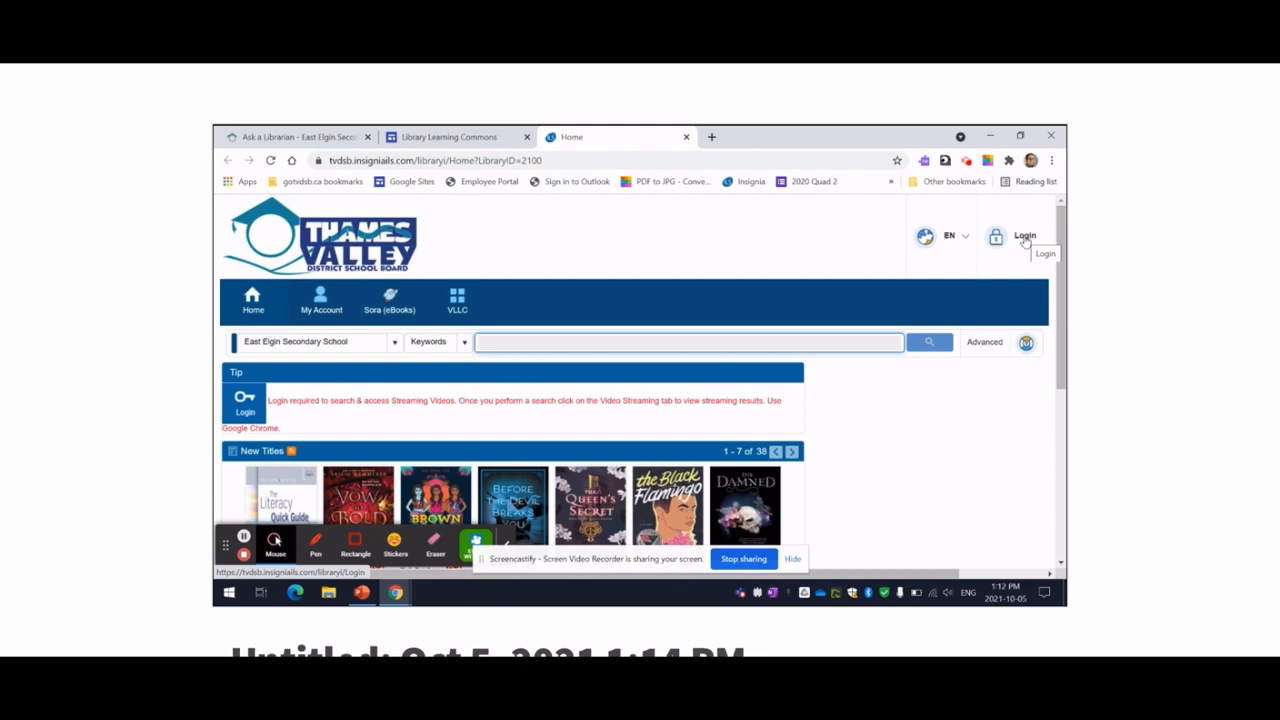
click(1024, 236)
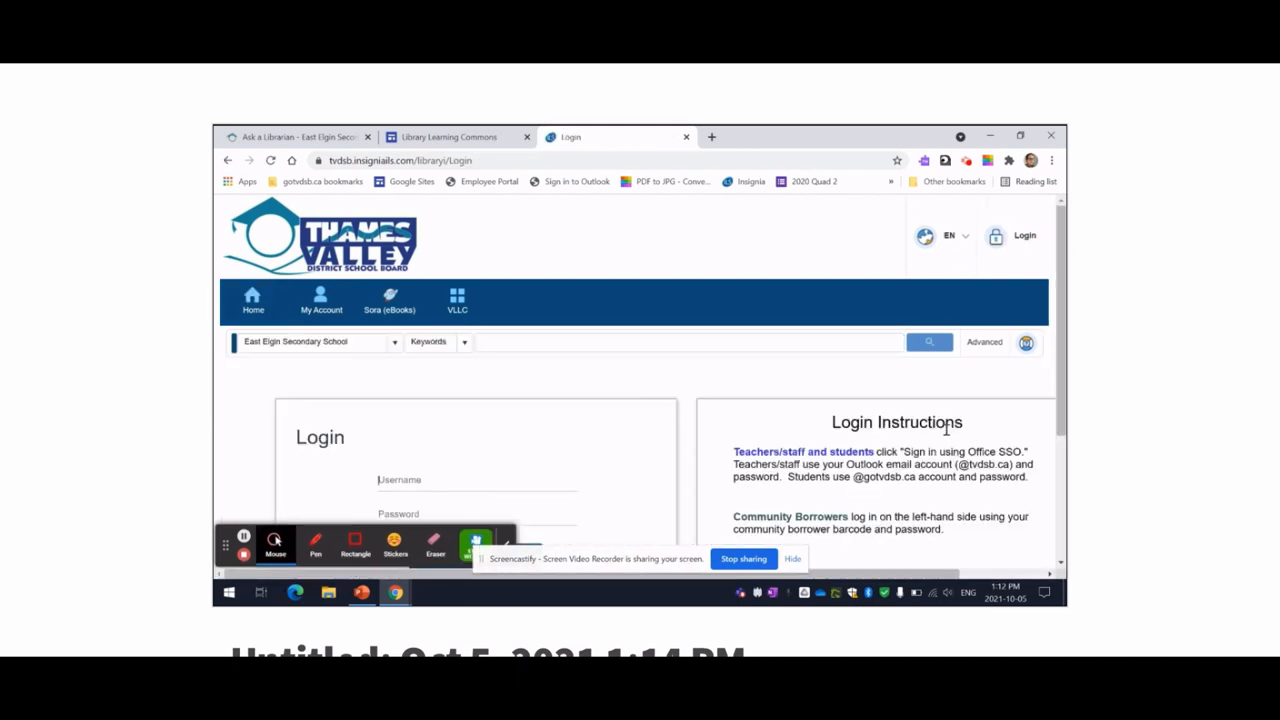
scroll(down, 3)
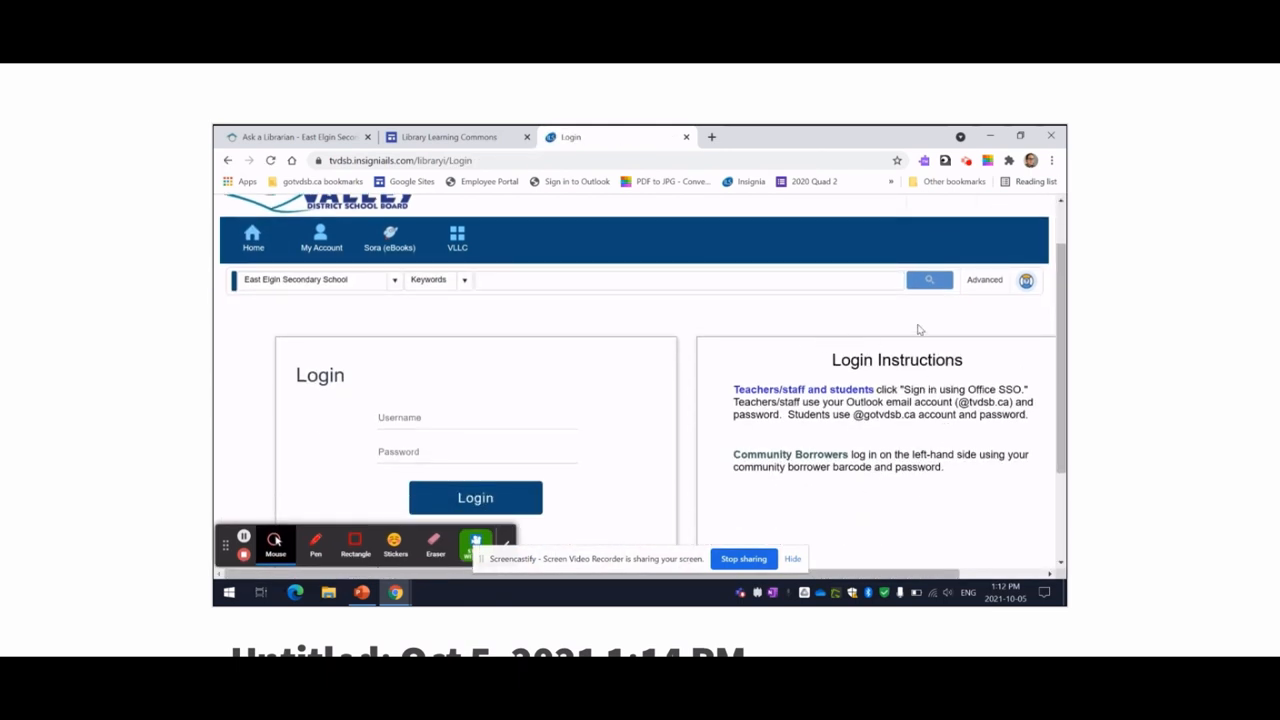
scroll(down, 3)
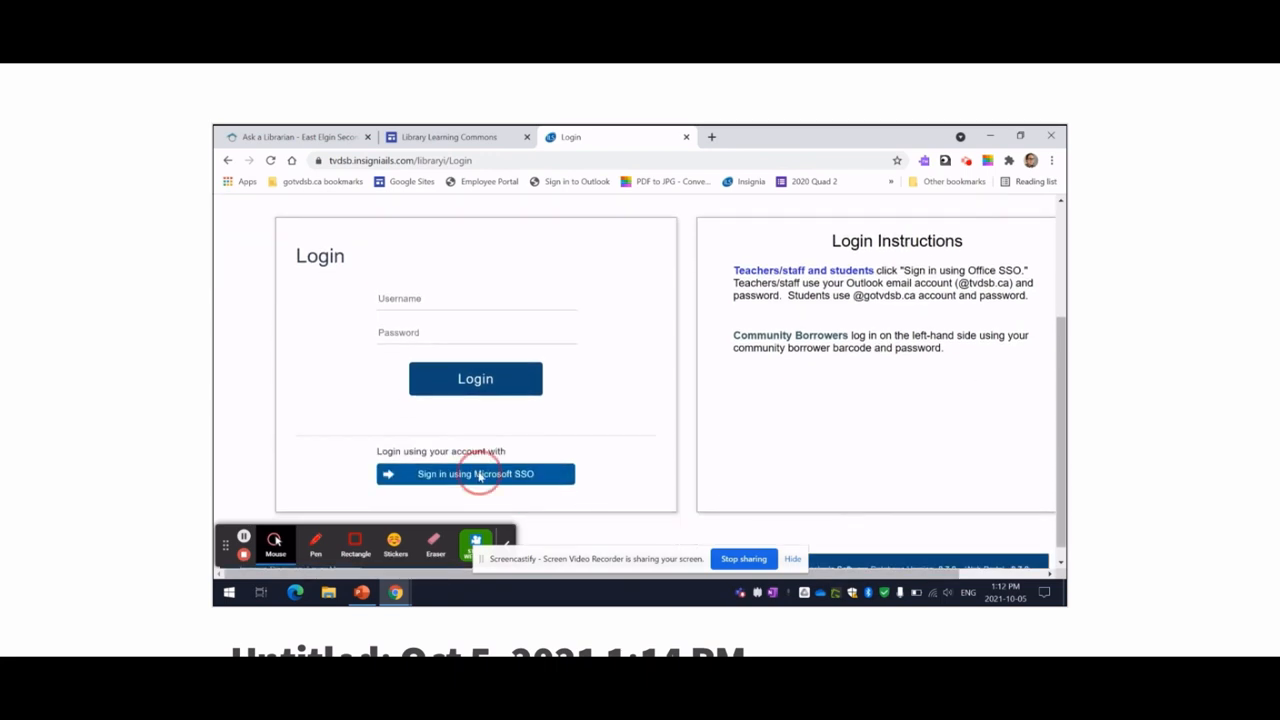
click(475, 473)
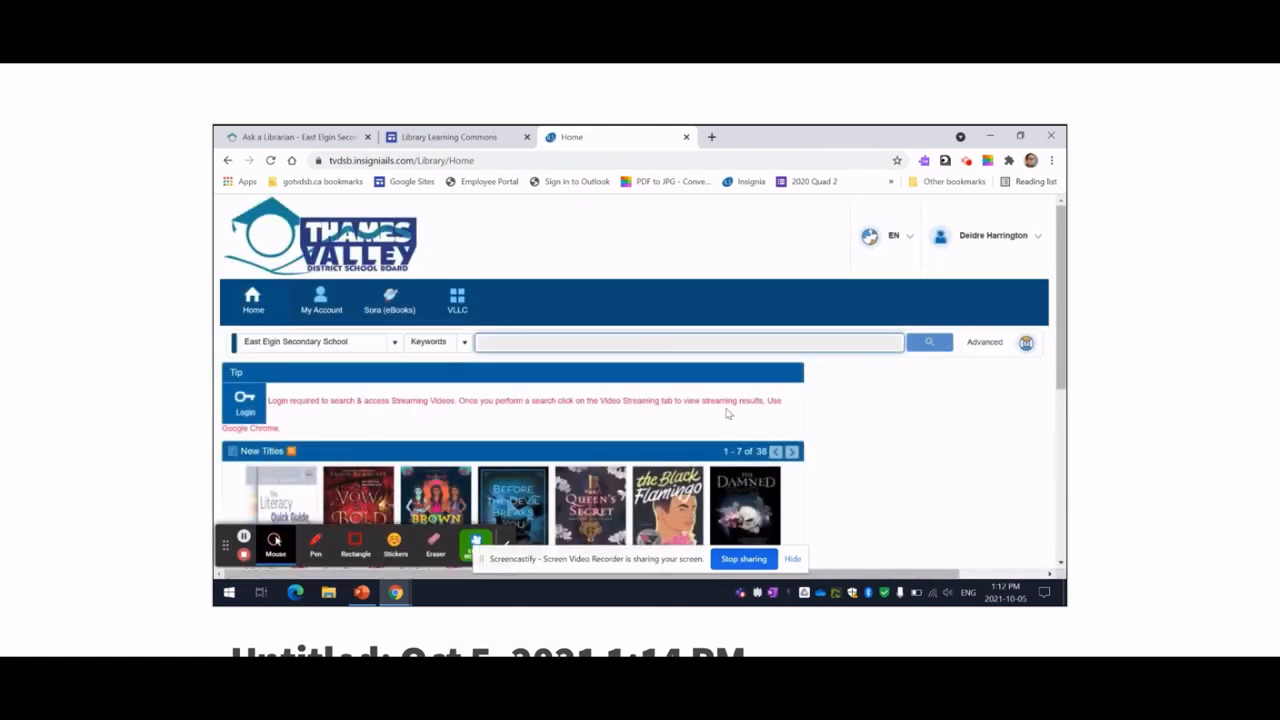
- Run a keyword search for 'Dear Martin' in the East Elgin catalogue
scroll(down, 3)
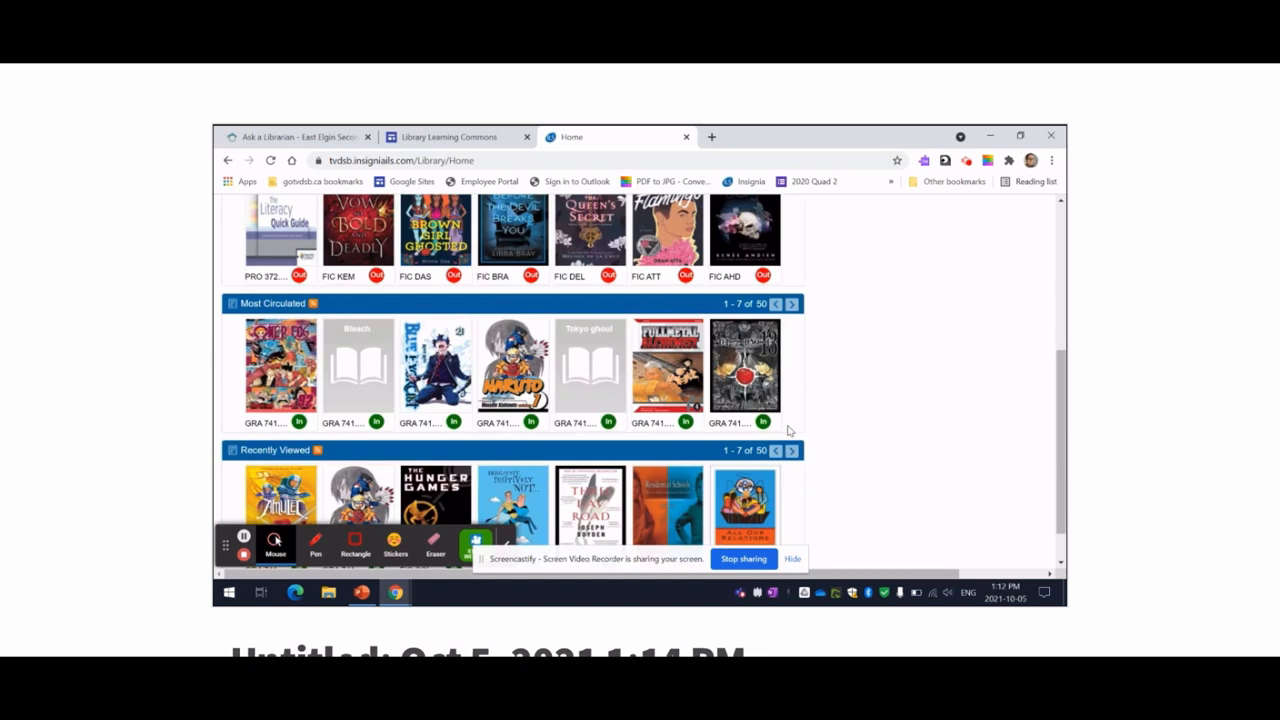
scroll(up, 3)
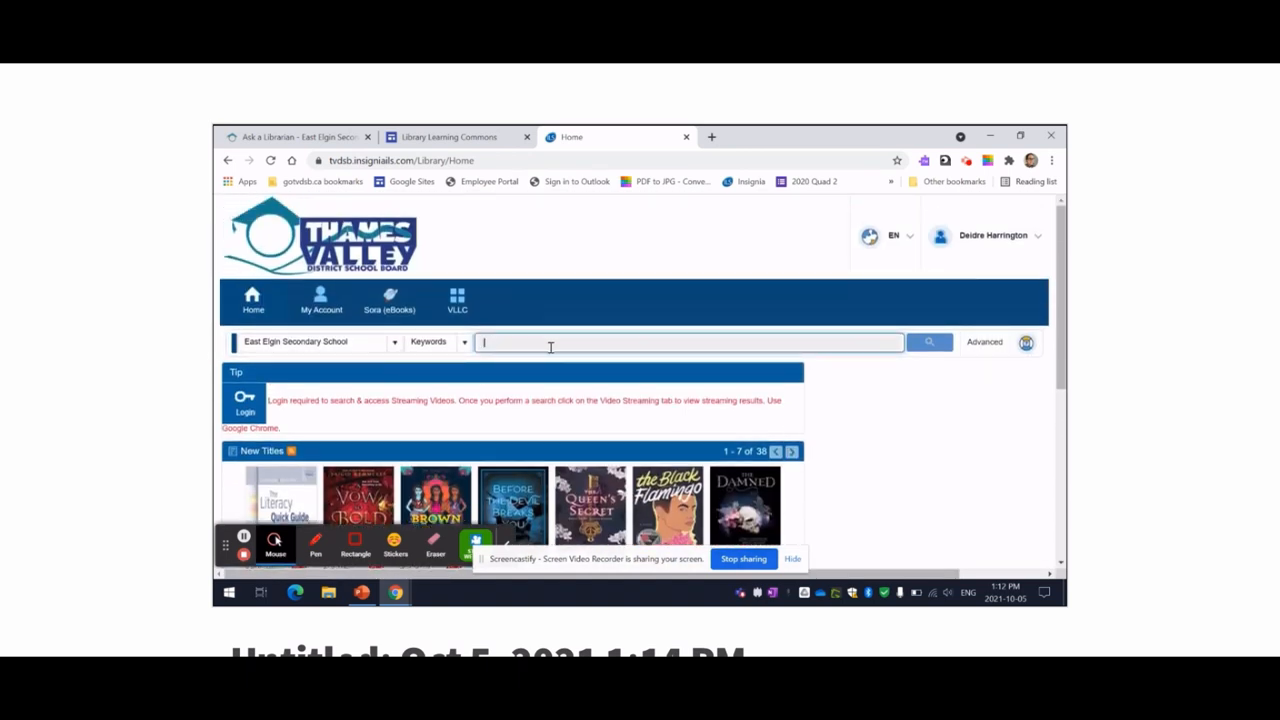
text(Dear Martin)
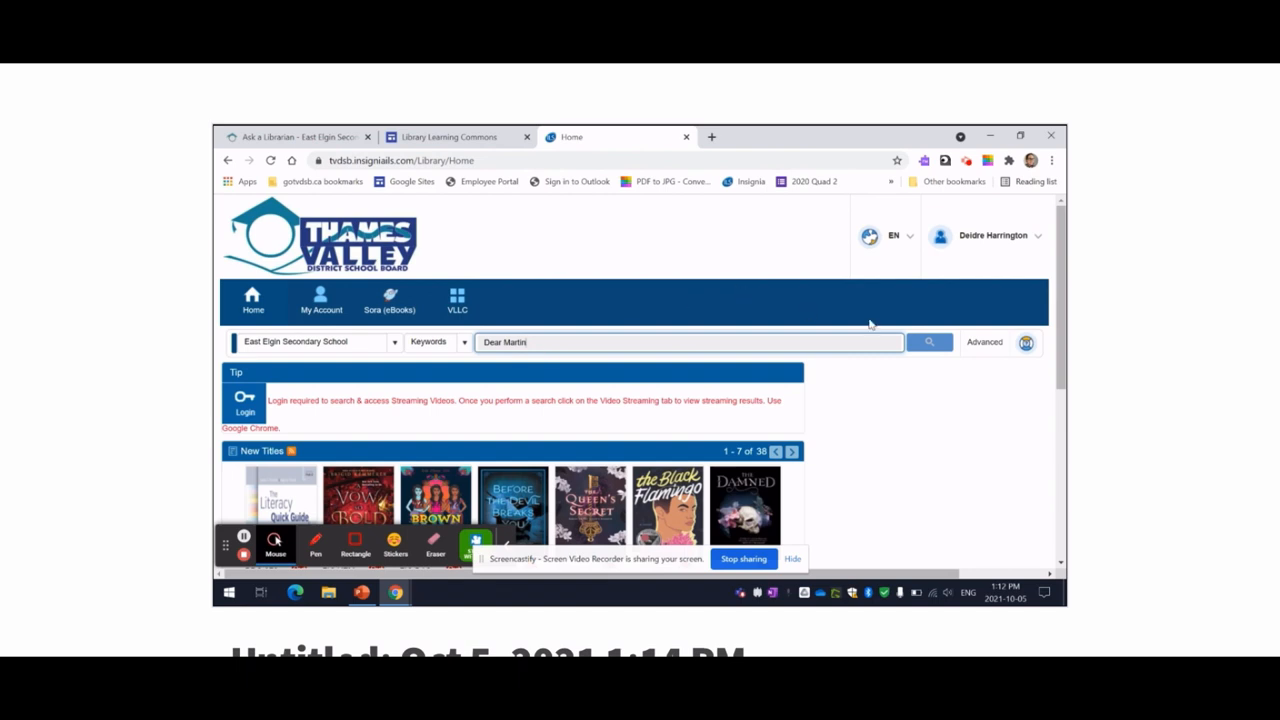
click(929, 342)
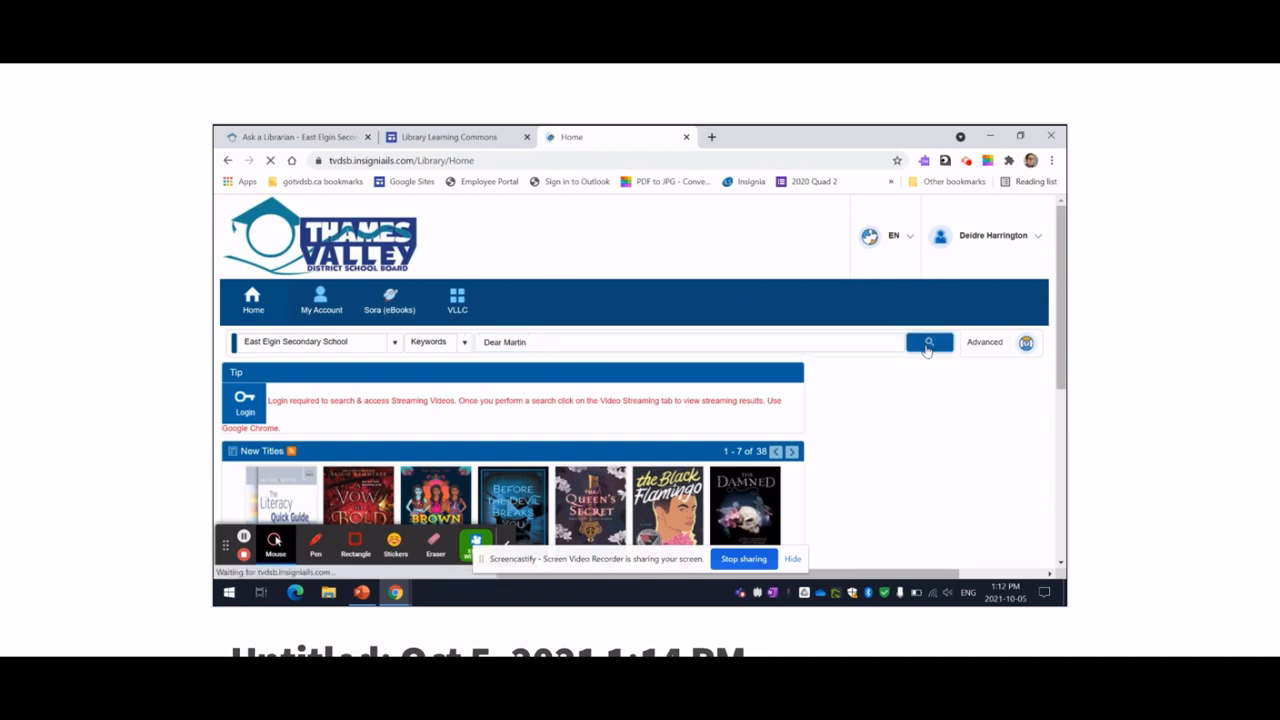
click(928, 342)
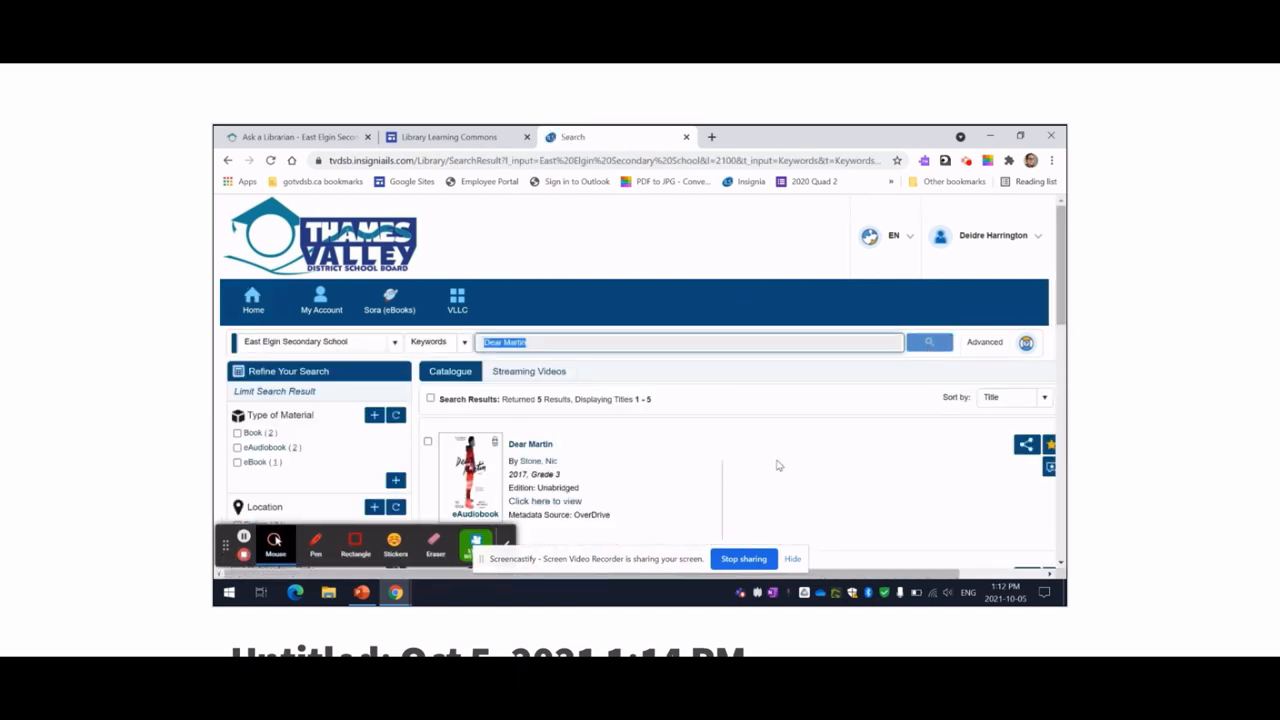
- Scroll through the five Dear Martin results to the Nic Stone print book entry
scroll(down, 3)
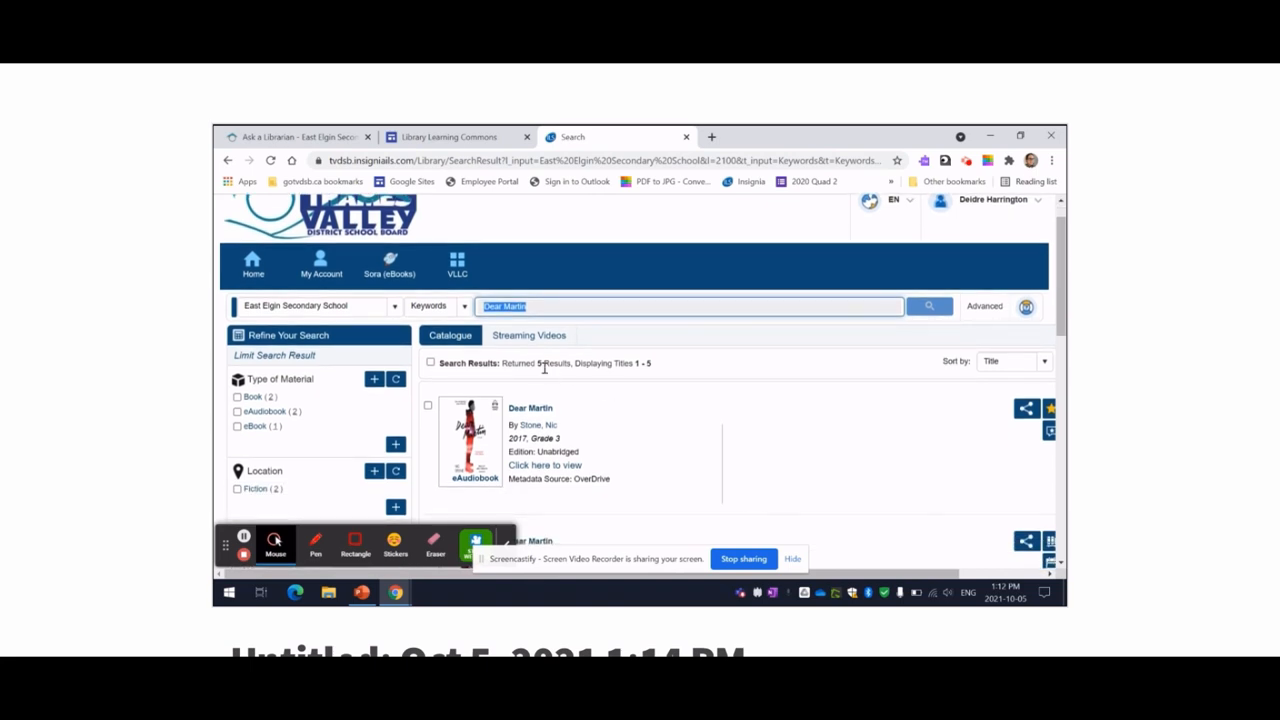
scroll(down, 3)
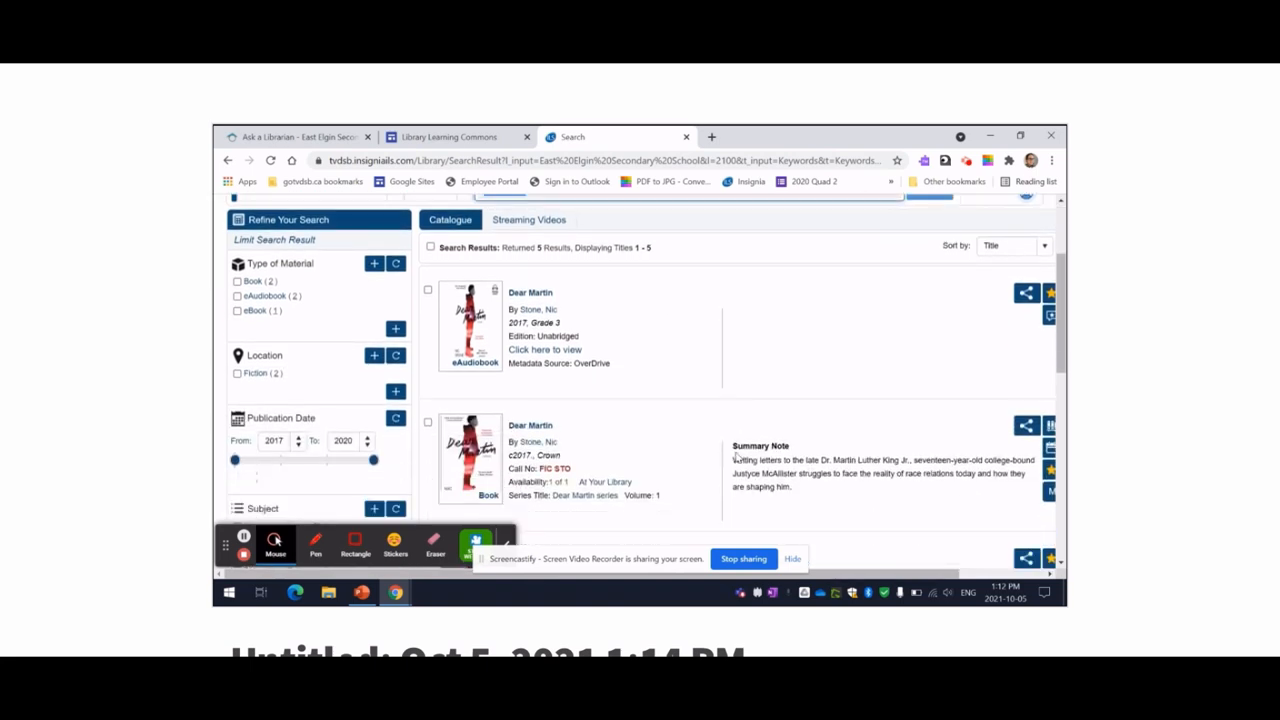
mouse_move(673, 397)
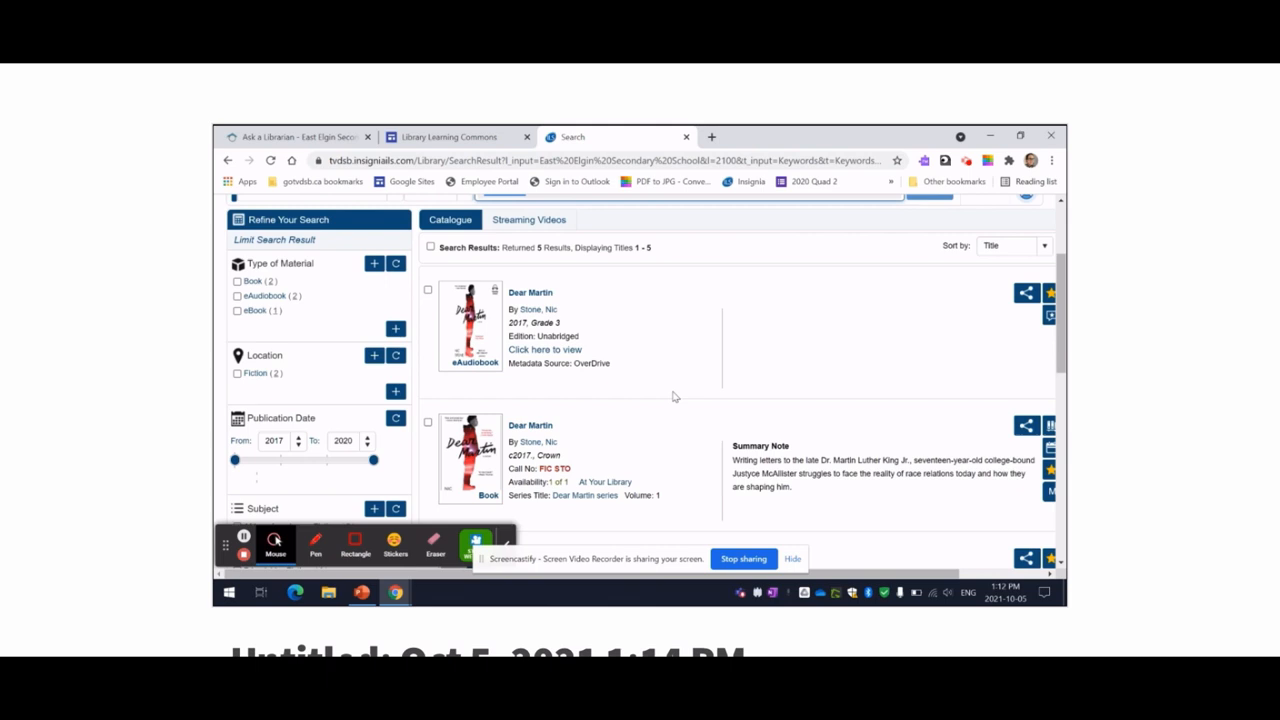
scroll(down, 3)
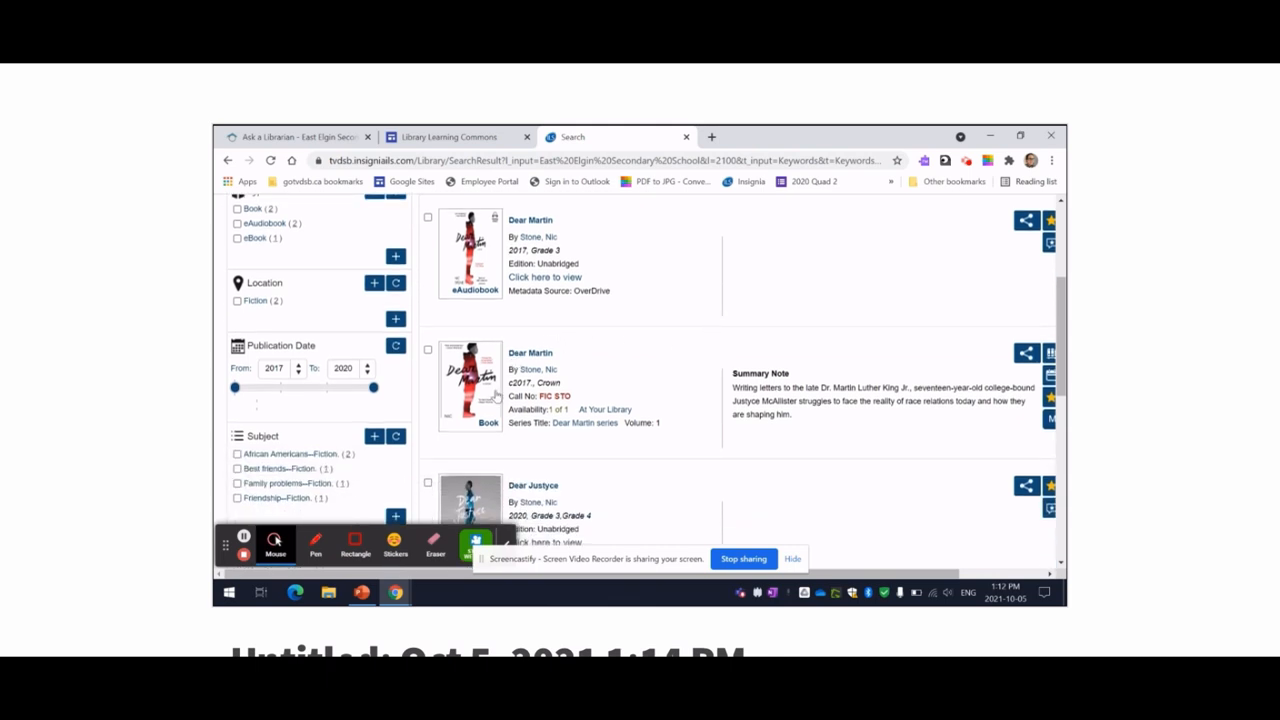
scroll(down, 3)
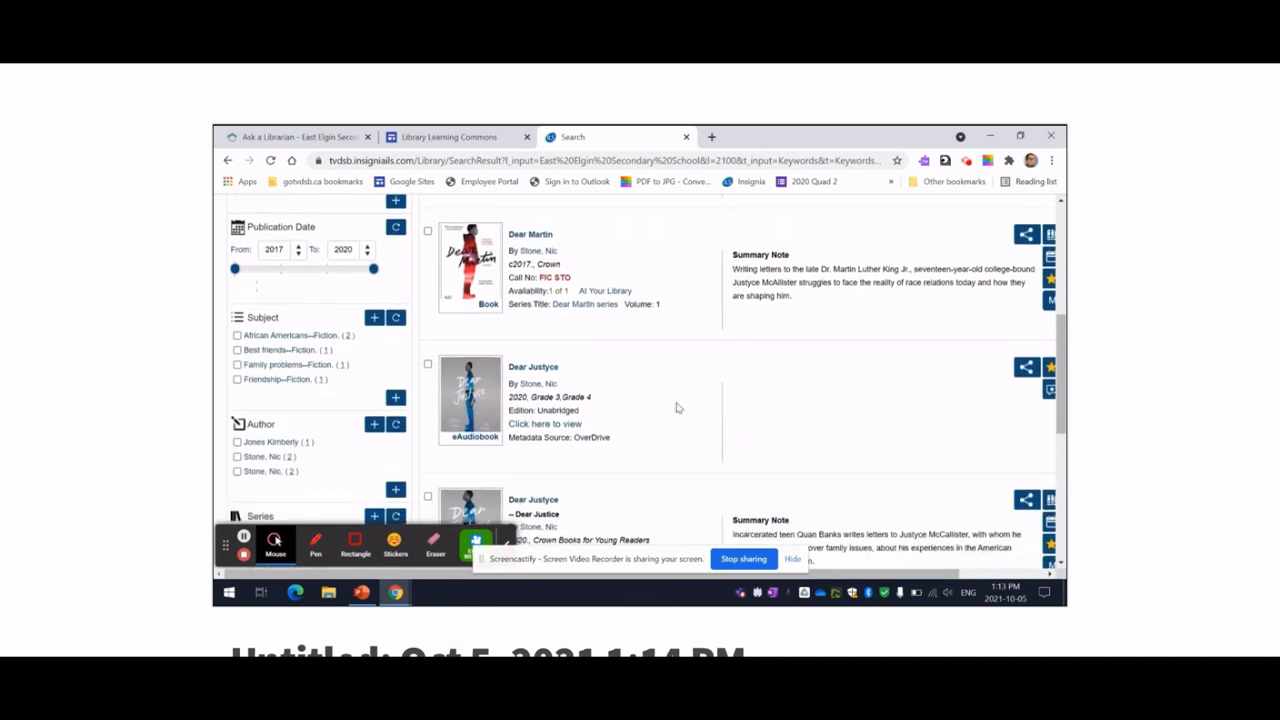
scroll(down, 3)
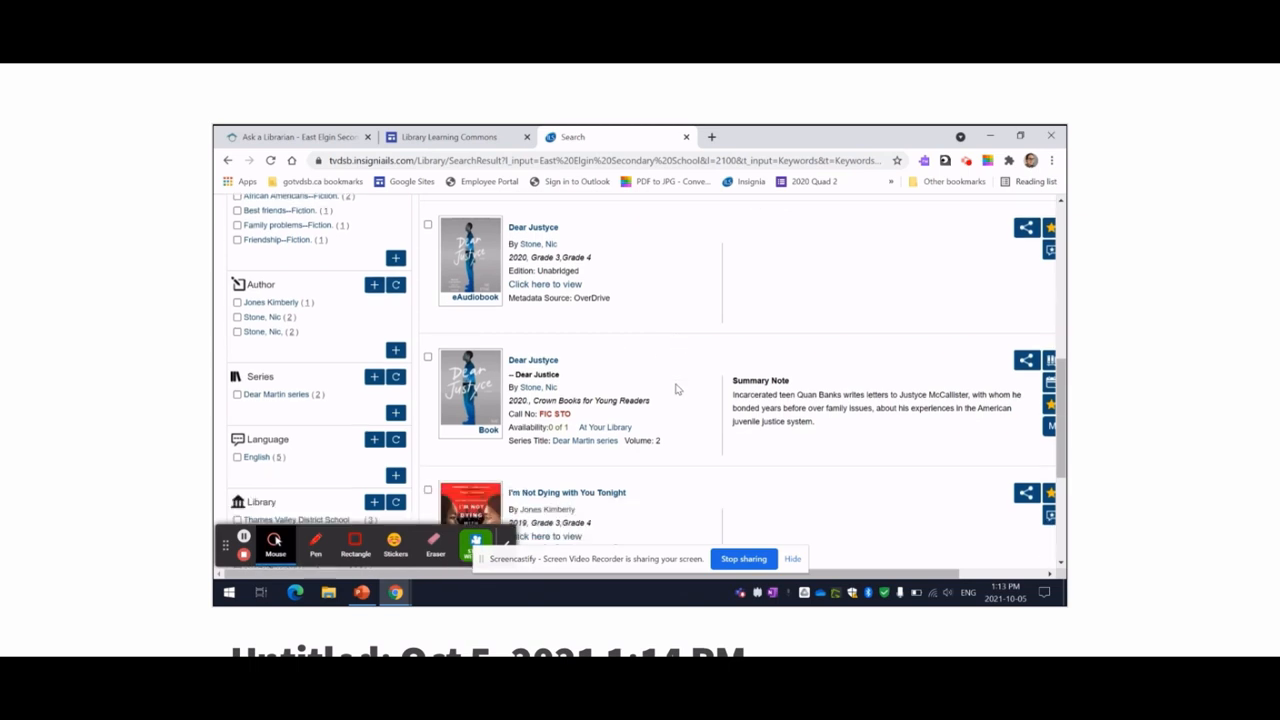
scroll(down, 3)
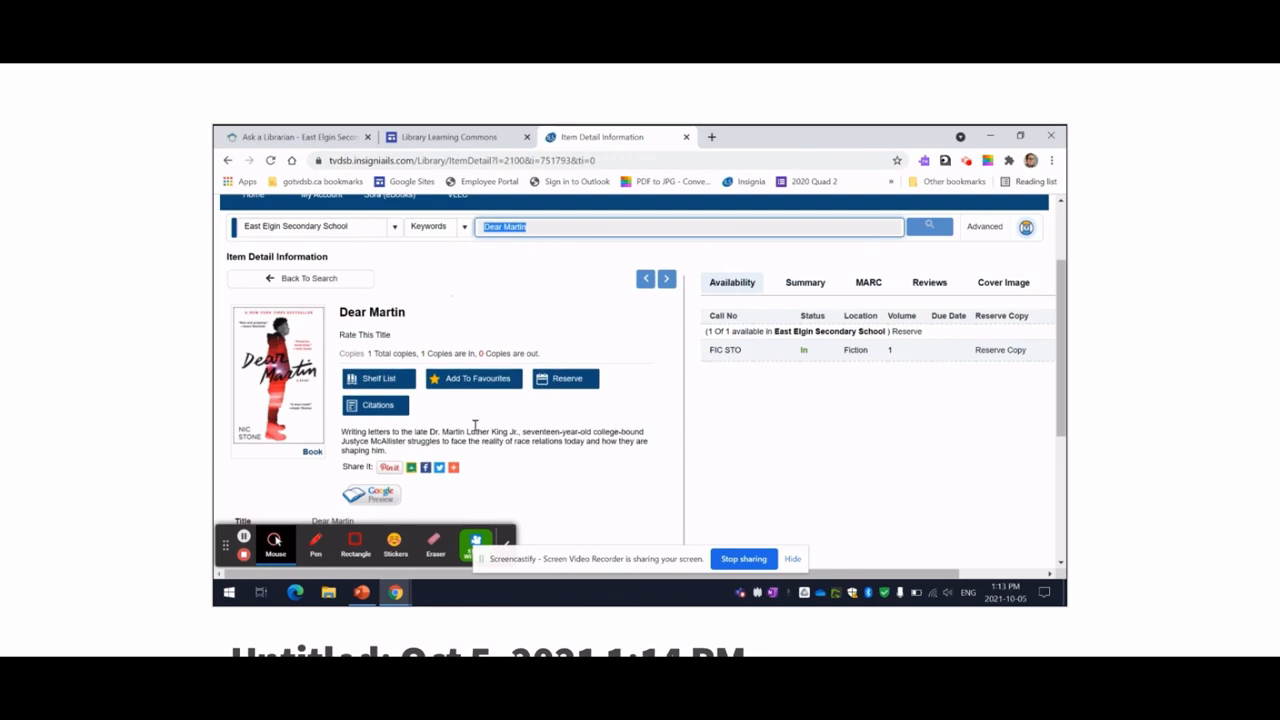
mouse_move(483, 340)
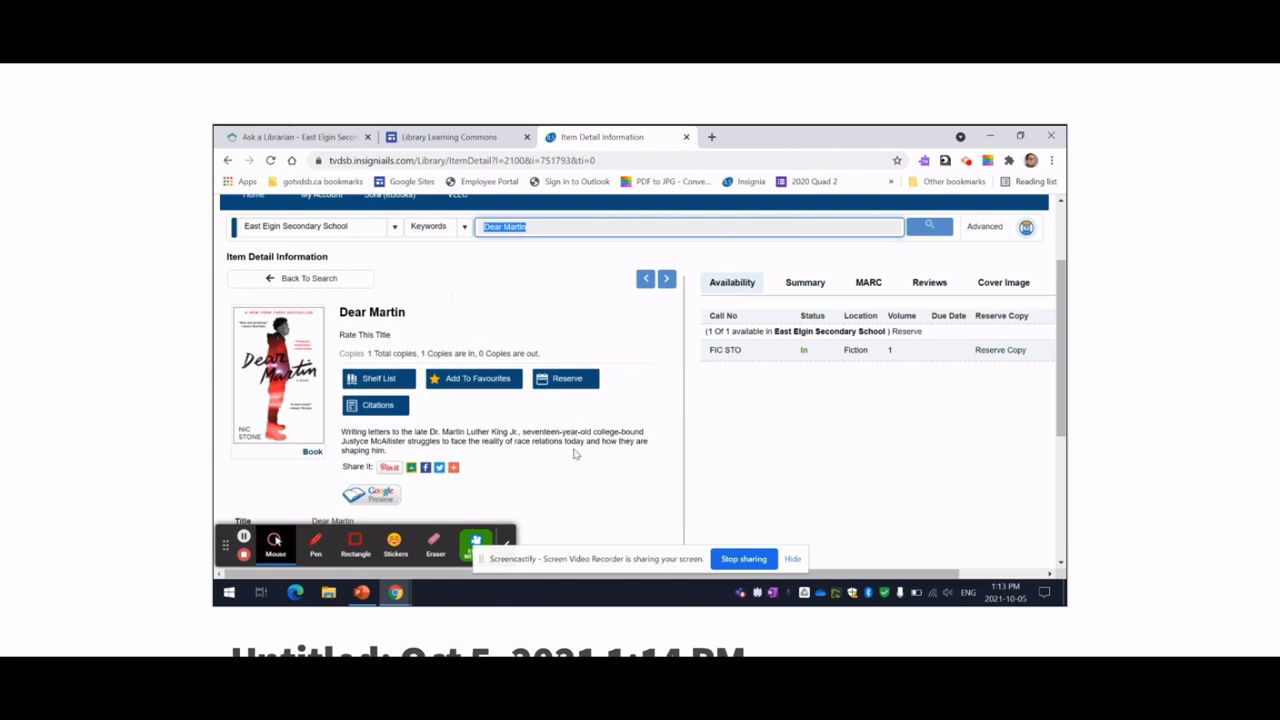
- Reserve the Dear Martin book and acknowledge the number-1-in-line hold confirmation
scroll(down, 3)
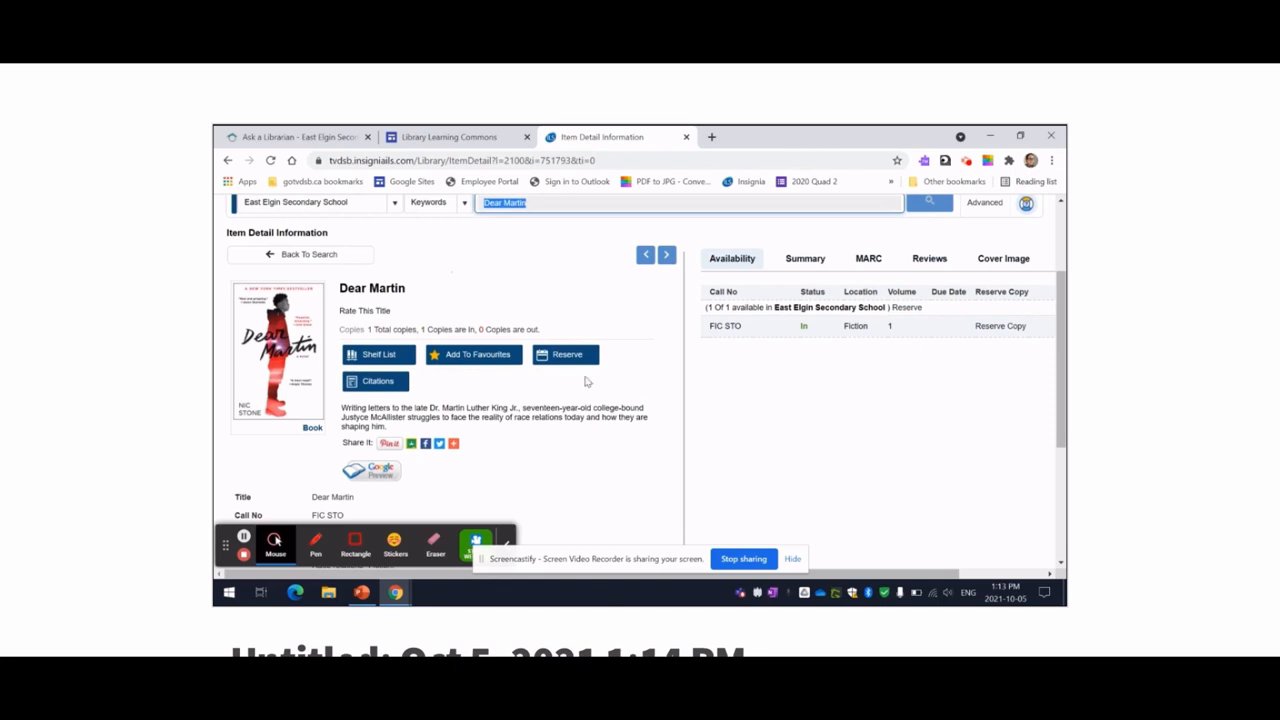
click(565, 354)
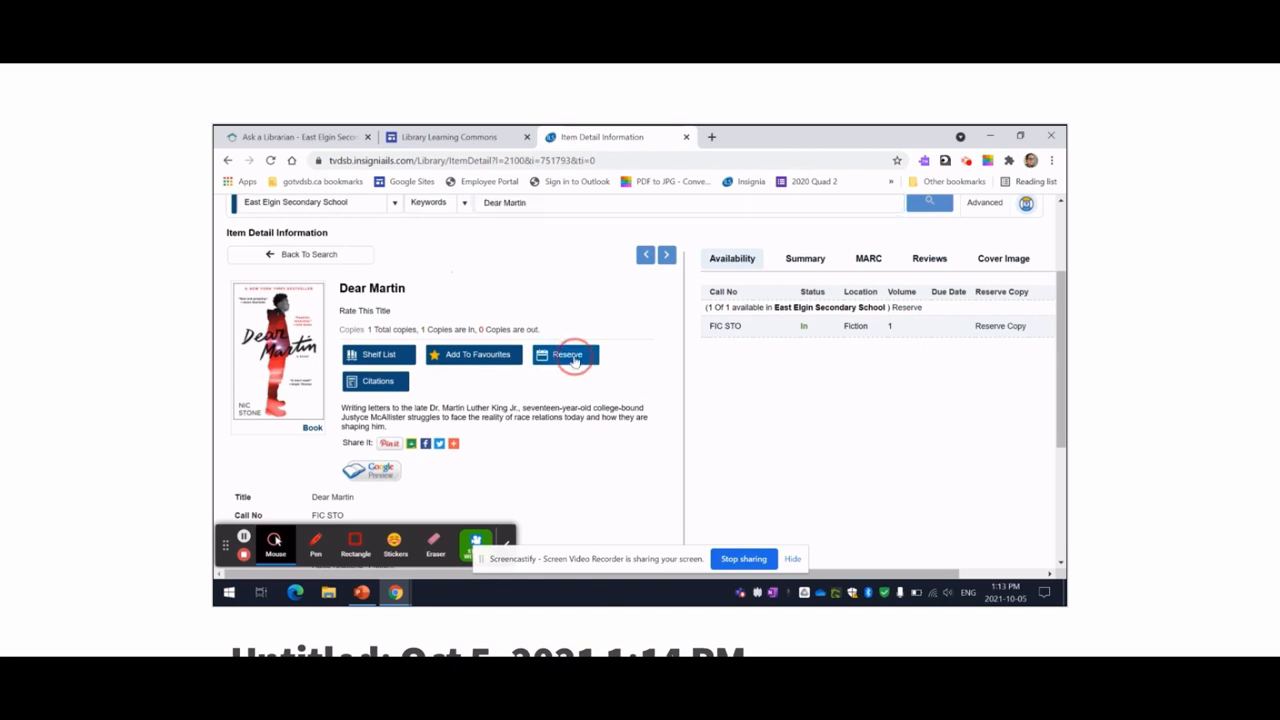
click(566, 355)
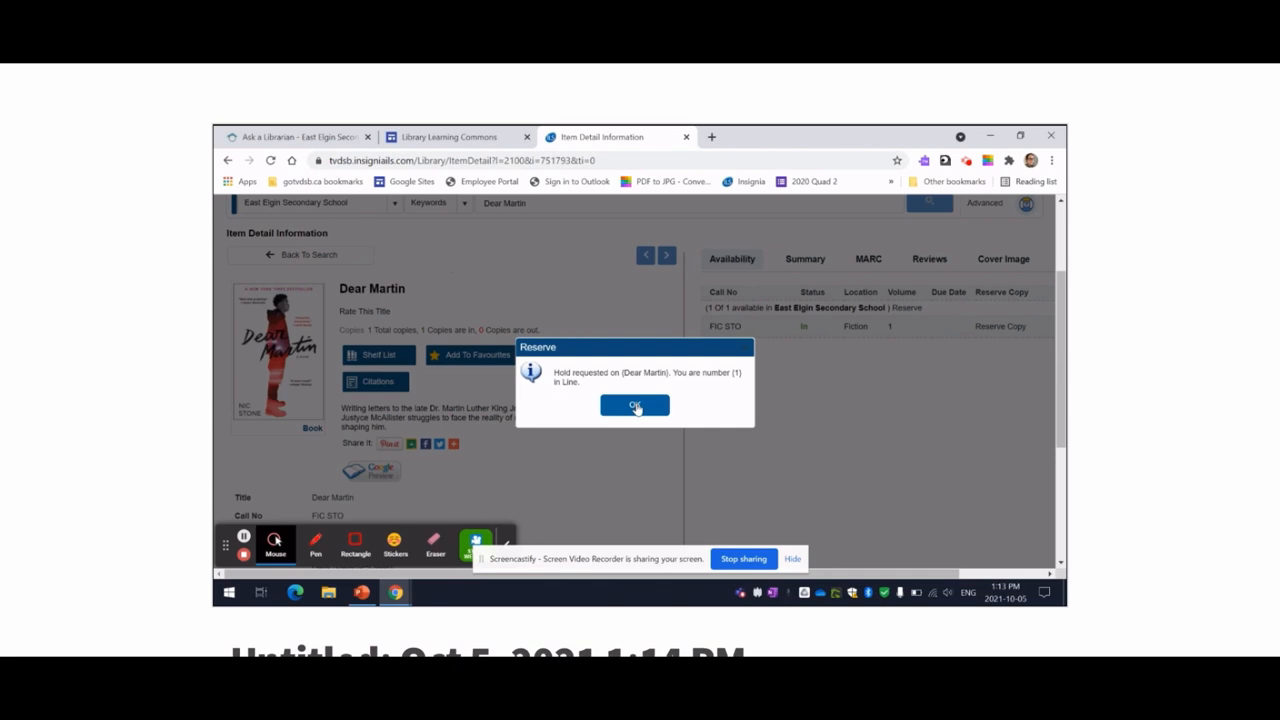
click(635, 405)
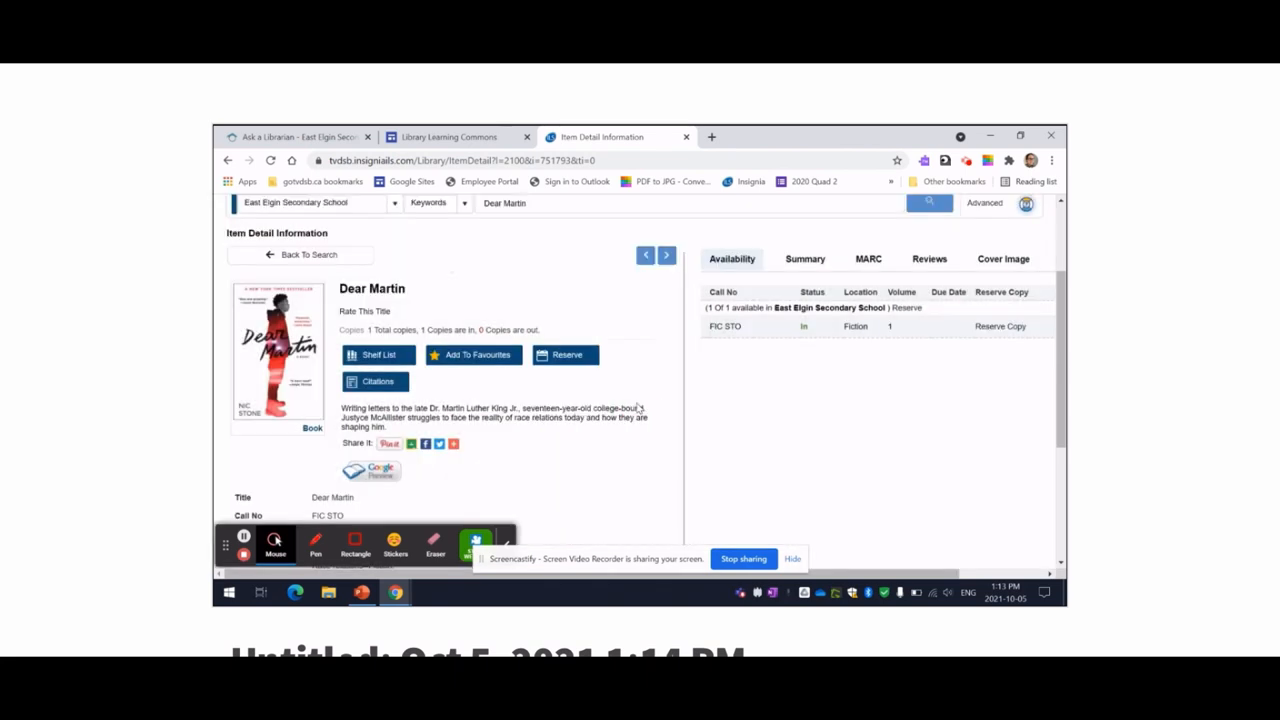